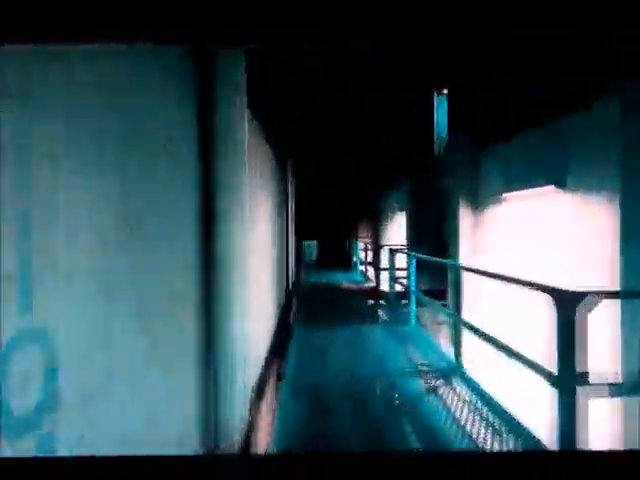
mouse_move(320, 240)
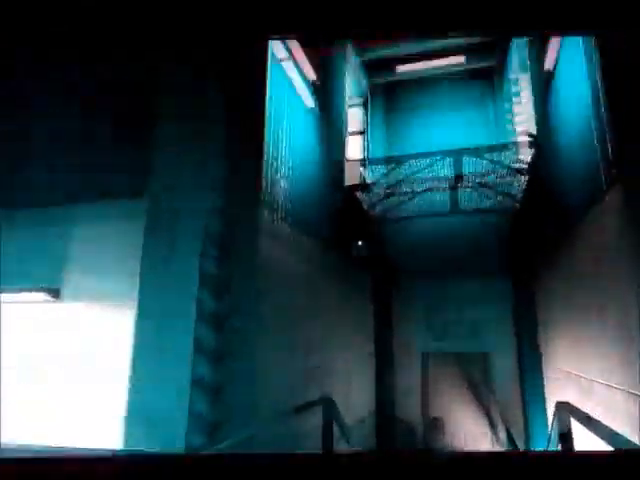
mouse_move(320, 240)
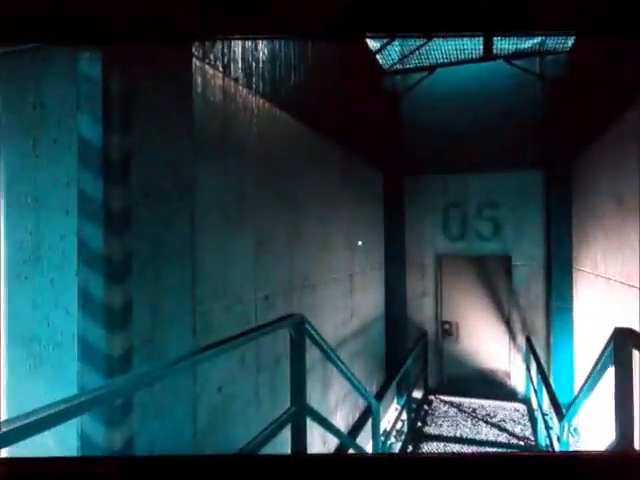